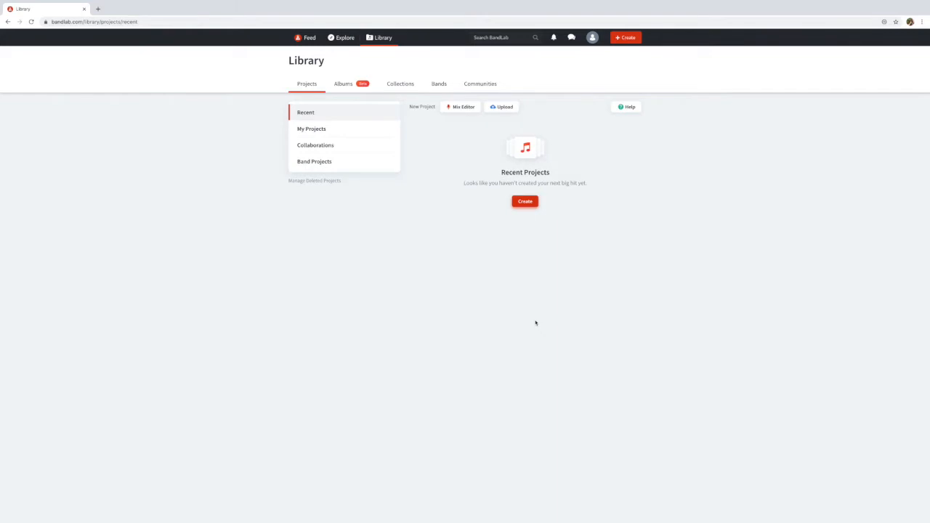
mouse_move(561, 230)
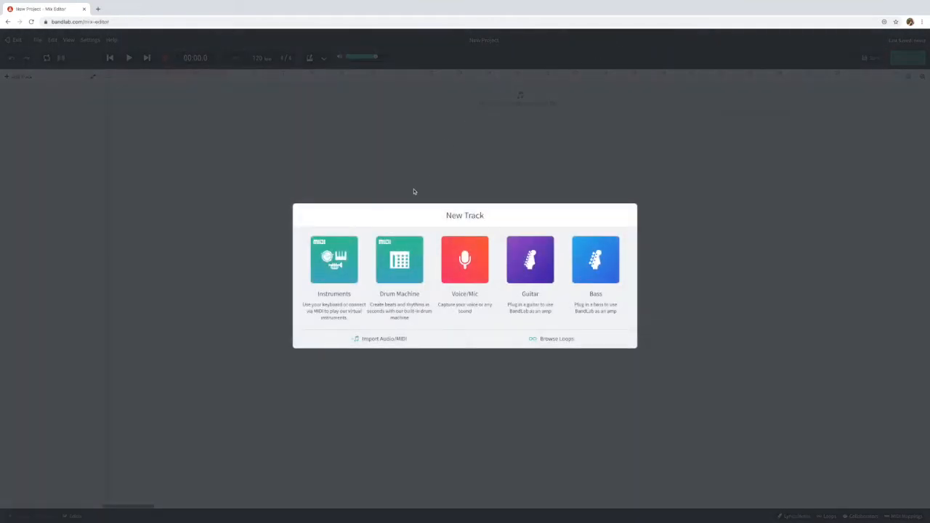
mouse_move(333, 260)
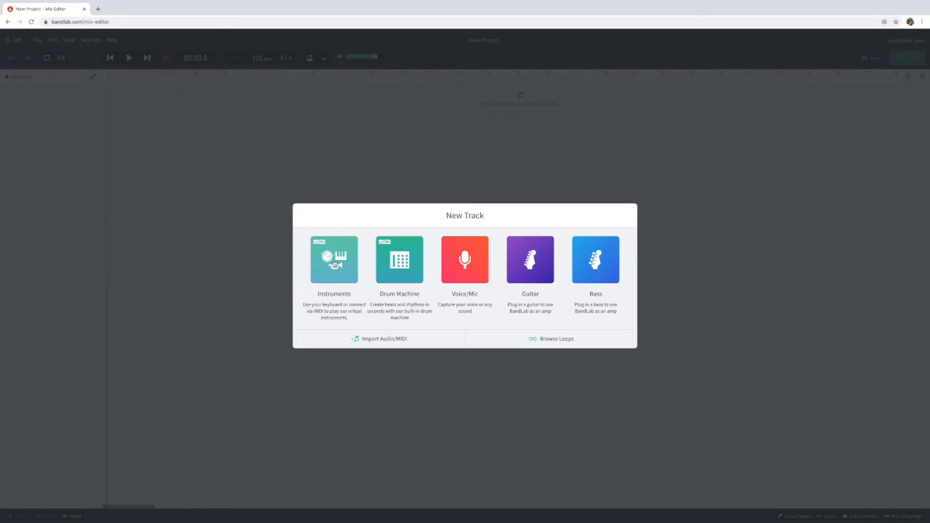
Add an Instrument track and switch its sound from Grand Piano to Percussion Xylophone.
left_click(333, 260)
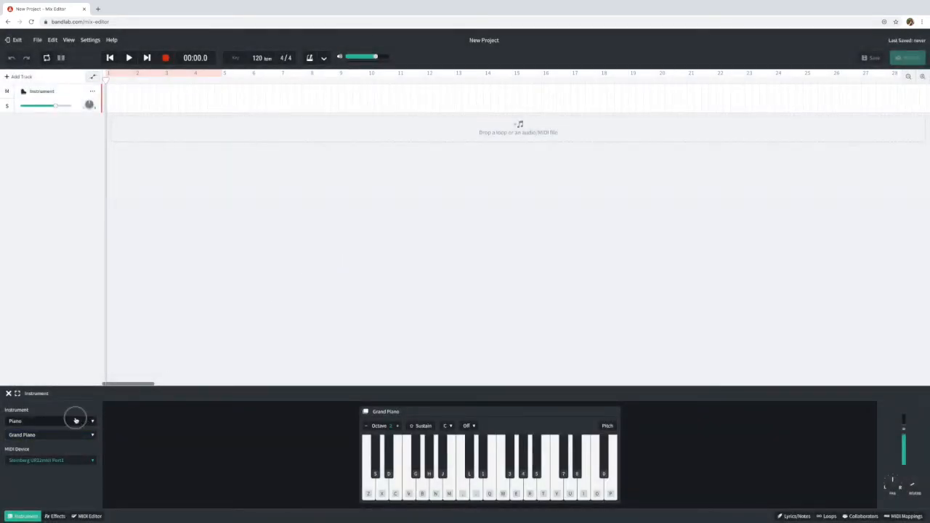
left_click(50, 419)
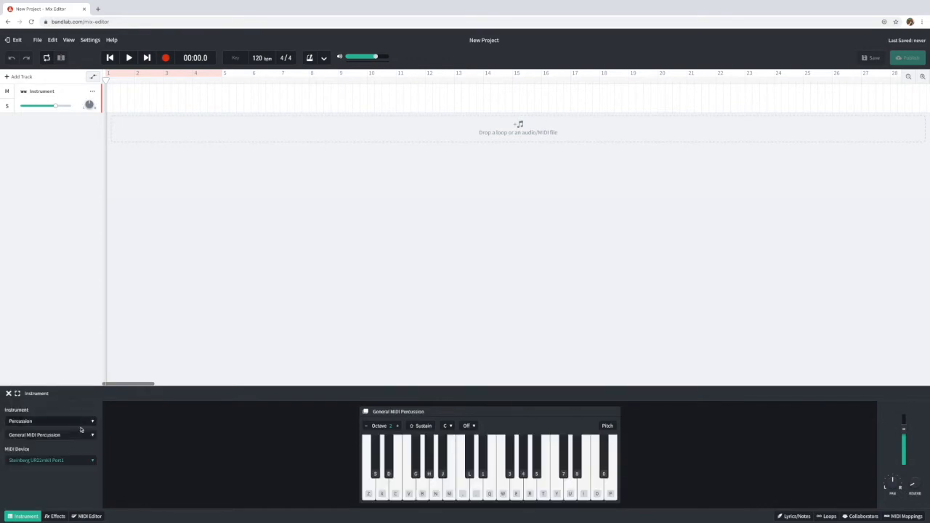
left_click(49, 434)
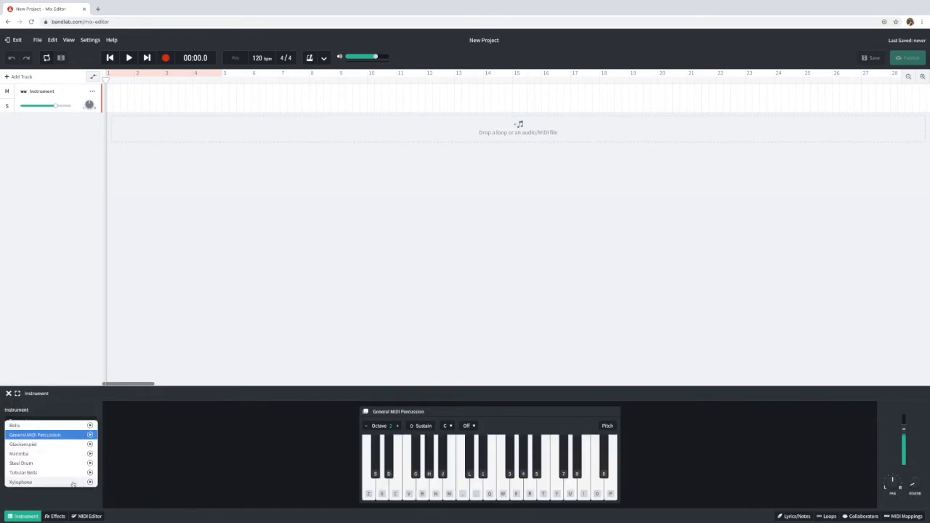
left_click(22, 481)
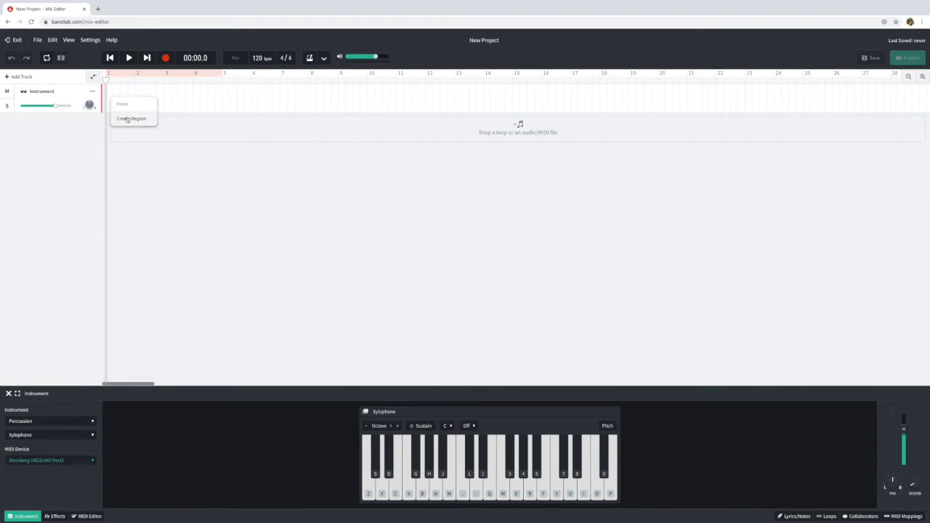
Create a four-bar empty region at the track start and open the metronome dropdown.
left_click(133, 119)
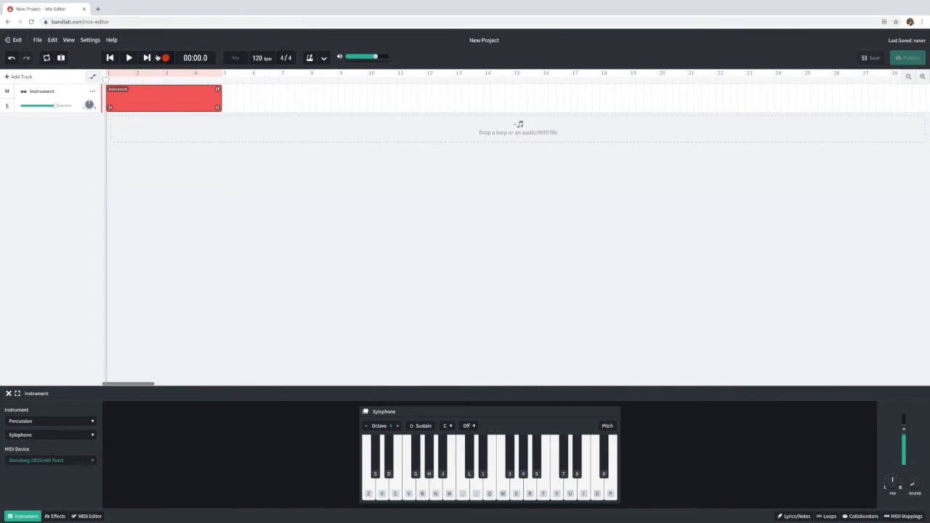
left_click(323, 58)
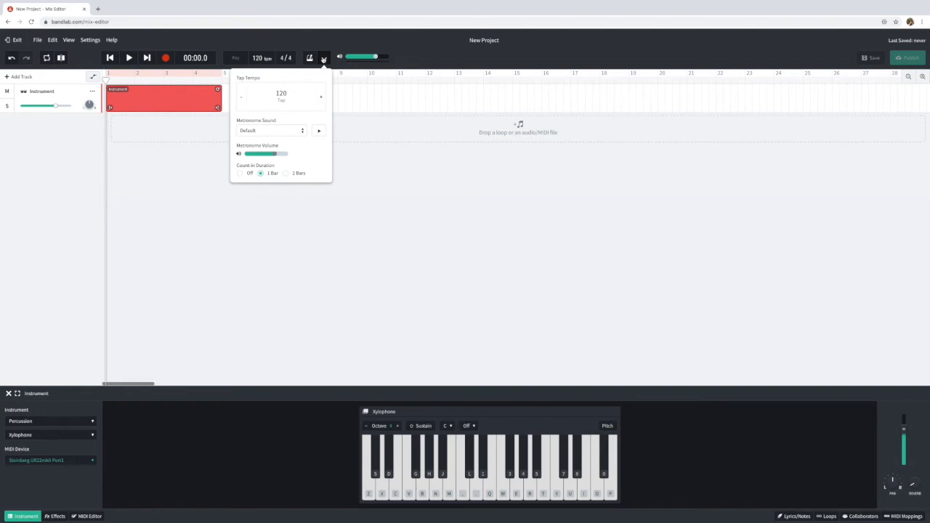
mouse_move(269, 137)
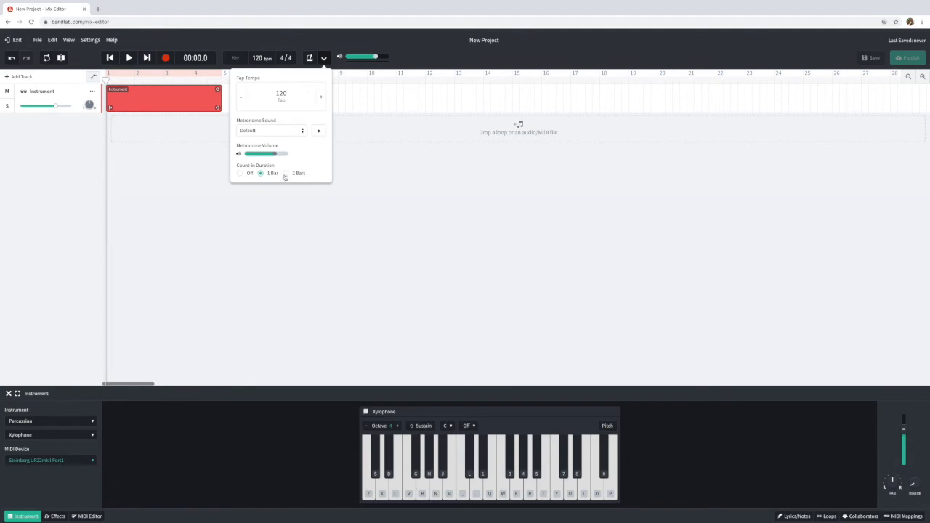
Select a one-bar count-in duration and close the metronome popup.
left_click(287, 173)
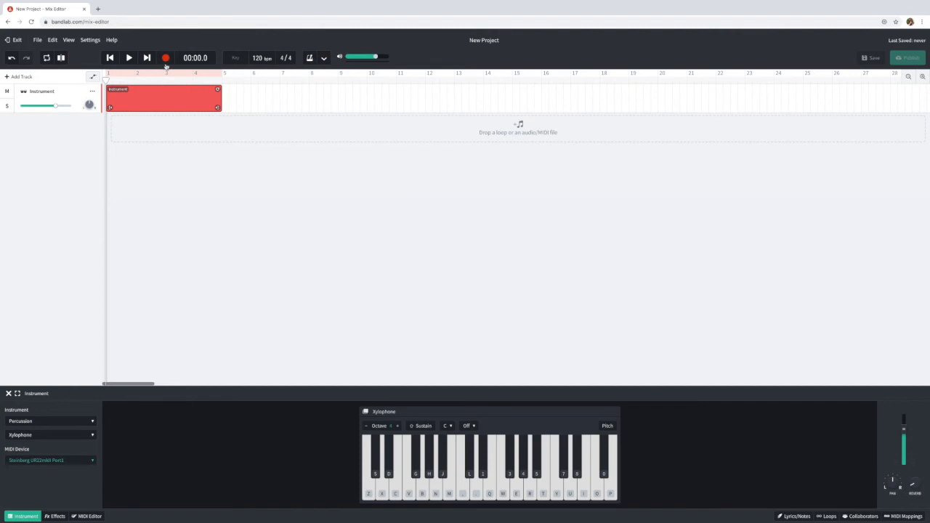
Record the melodic ostinato, producing a roughly five-bar region of notes on the xylophone track.
left_click(168, 56)
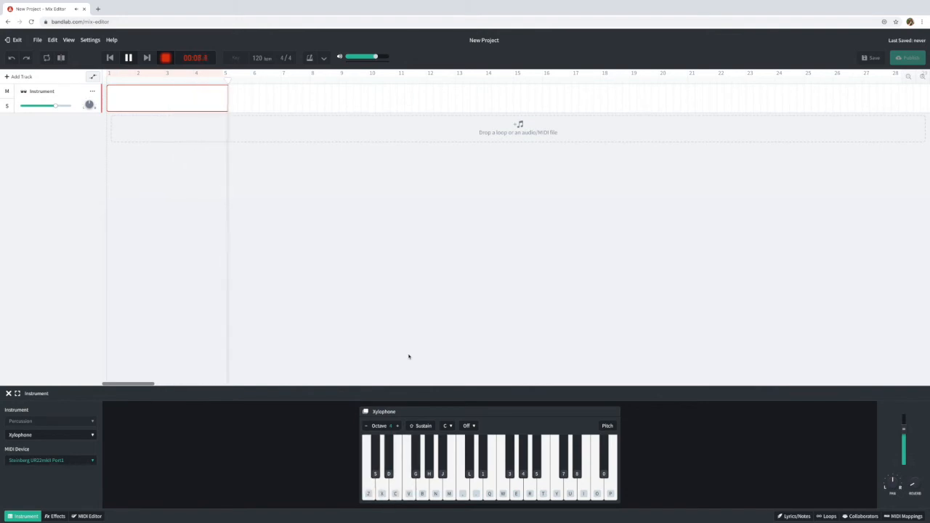
left_click(149, 57)
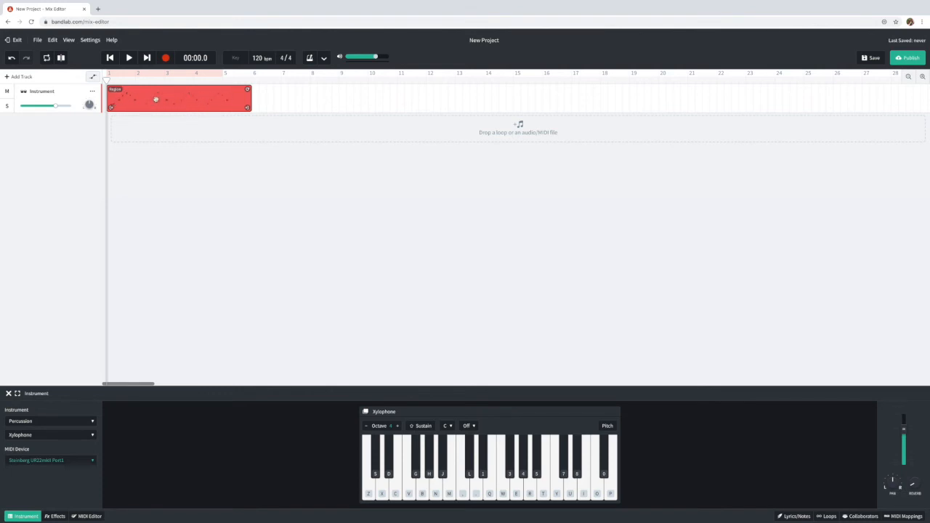
Open the recorded region in the MIDI editor and move the playhead to bar 7.
left_click(90, 516)
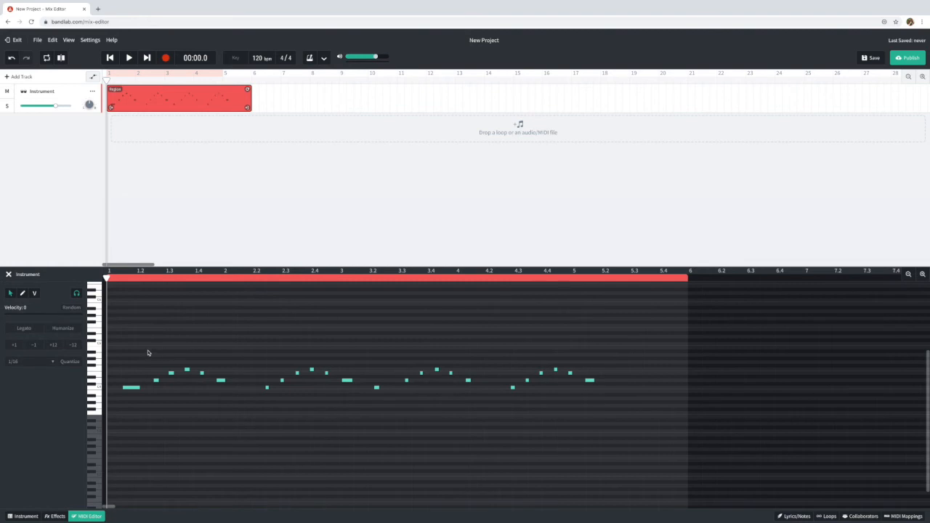
mouse_move(134, 359)
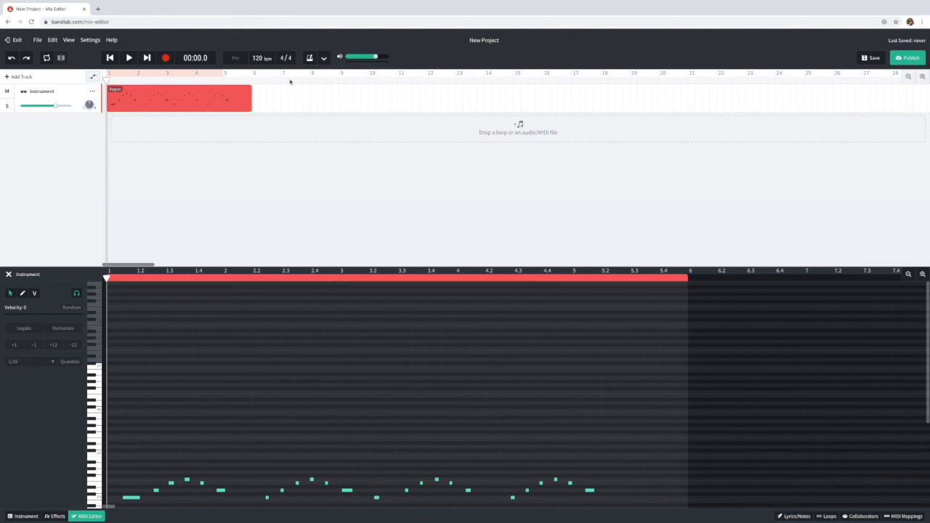
left_click(280, 73)
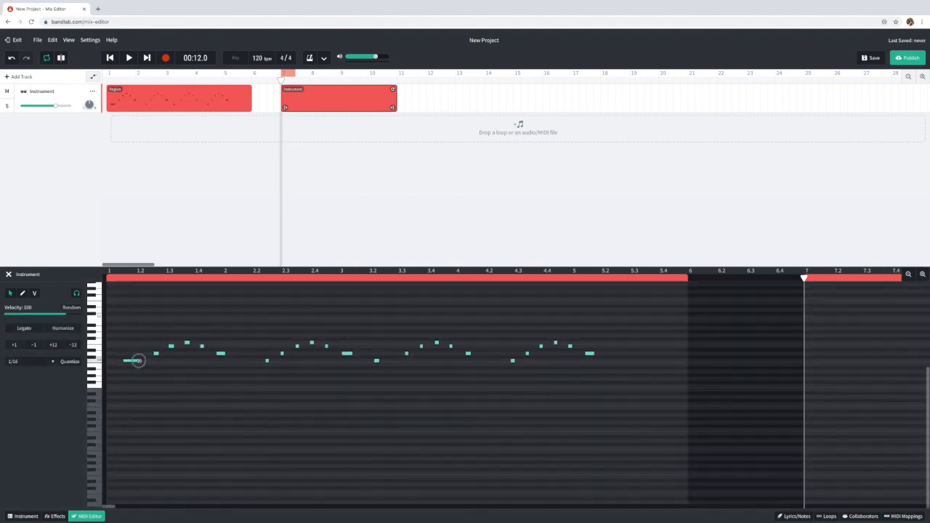
left_click_drag(138, 361, 190, 361)
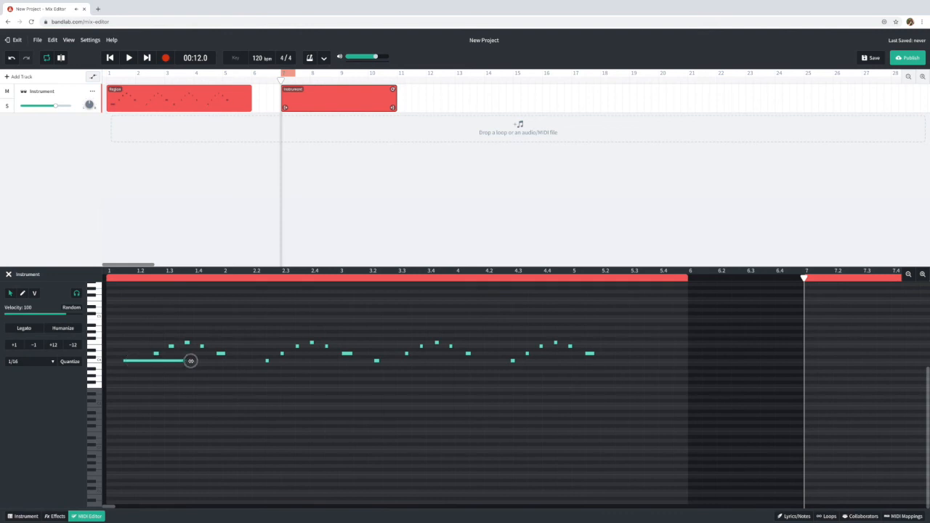
left_click_drag(191, 360, 129, 360)
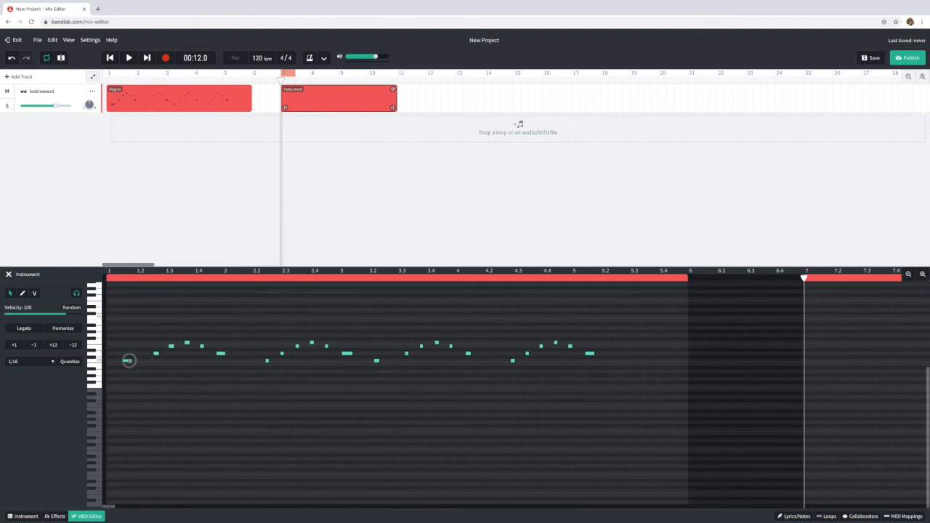